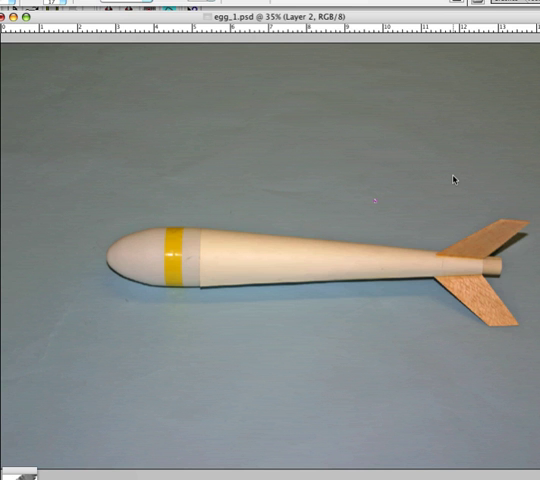
{"action": "mouse_move", "coordinate": [440, 195]}
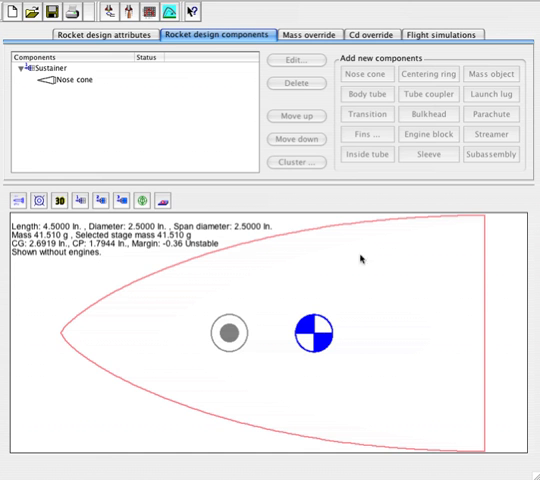
{"action": "mouse_move", "coordinate": [309, 434]}
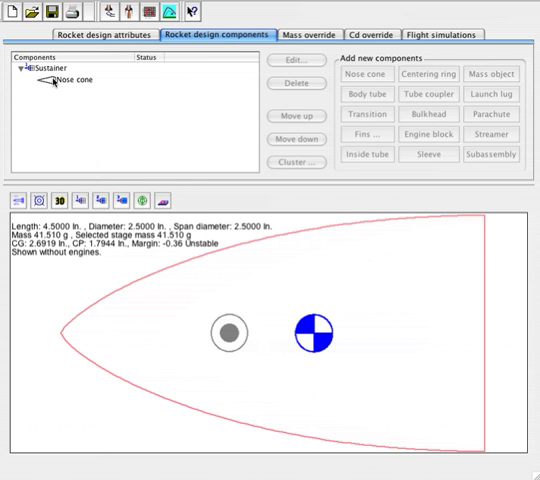
Step: Select the nose cone in the Components tree before reviewing the separated egg capsule photo
{"action": "left_click", "coordinate": [78, 78]}
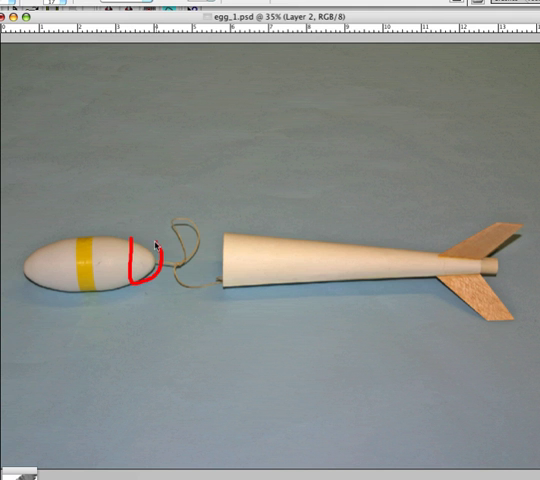
Step: Review the red-marked egg lofter photo, then return to the RockSim design
{"action": "left_click_drag", "start_coordinate": [155, 250], "coordinate": [230, 265]}
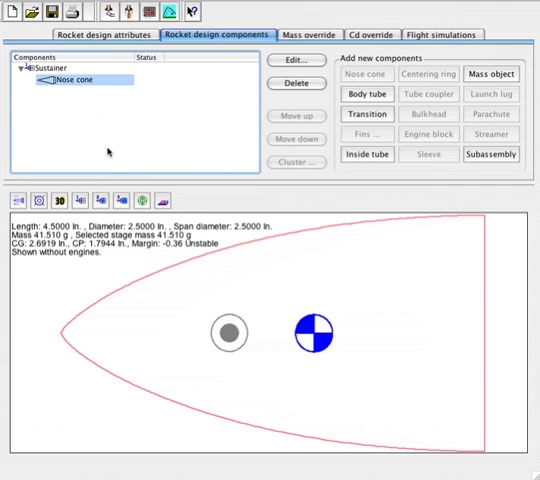
{"action": "mouse_move", "coordinate": [500, 228]}
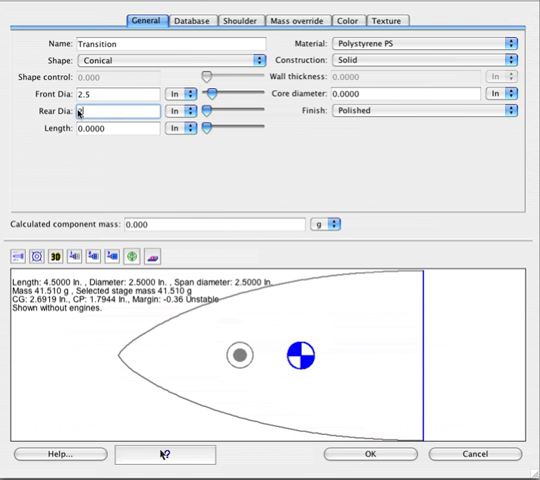
Step: Set the transition's rear diameter to 1.8 and length to 1.375 inches
{"action": "type", "text": ".8"}
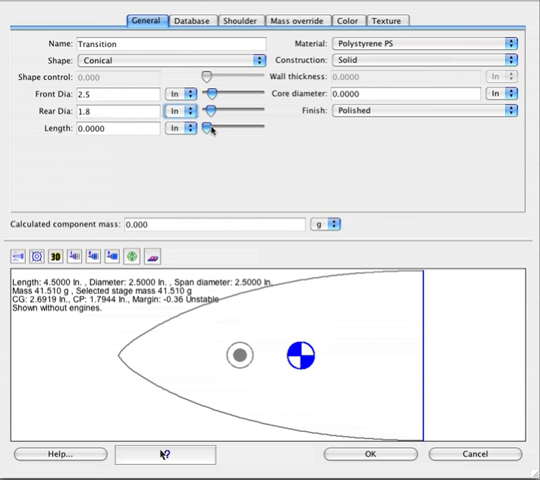
{"action": "left_click_drag", "start_coordinate": [202, 131], "coordinate": [210, 131]}
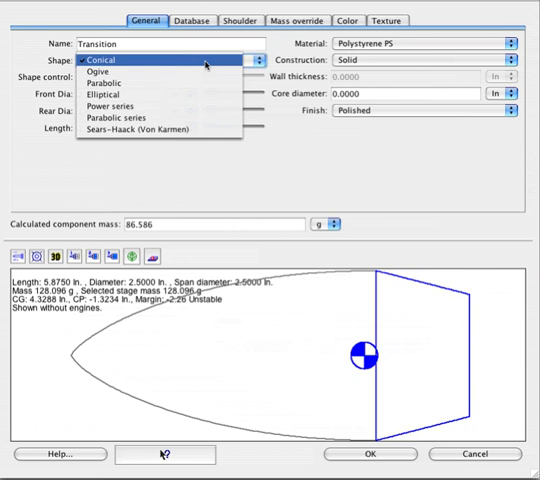
Step: Make the transition a Sears-Haack shape, raise shape control, and make it hollow
{"action": "left_click", "coordinate": [151, 129]}
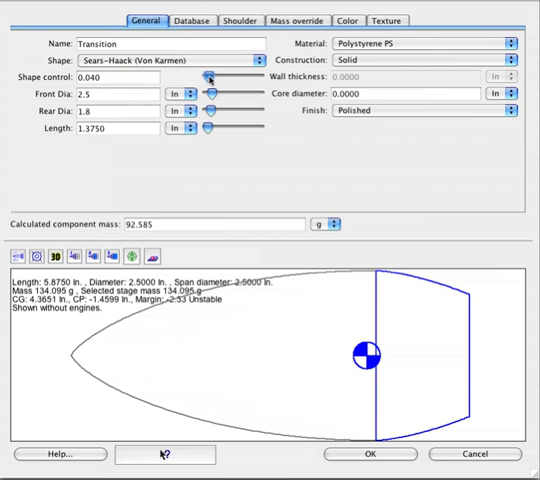
{"action": "left_click_drag", "start_coordinate": [201, 77], "coordinate": [218, 77]}
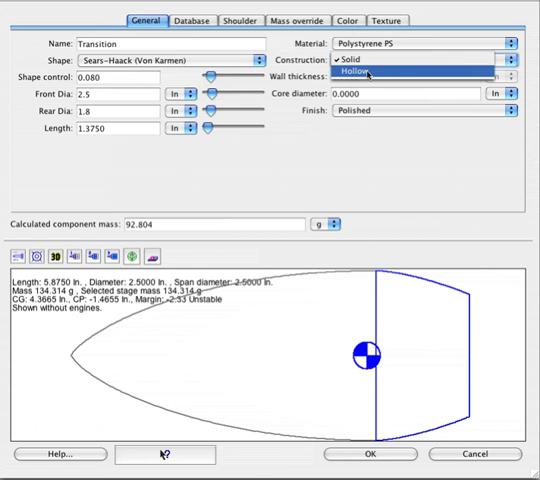
{"action": "left_click", "coordinate": [367, 72]}
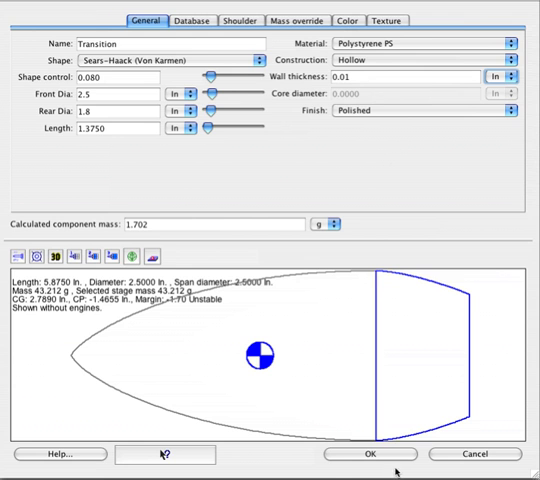
Step: Confirm the first transition and add a second one named 'cone transition'
{"action": "left_click", "coordinate": [366, 454]}
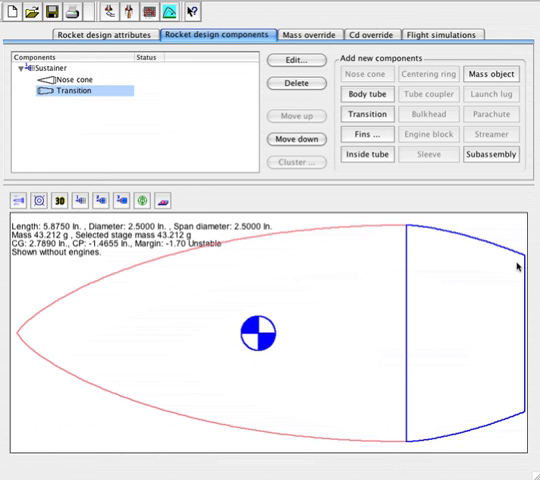
{"action": "mouse_move", "coordinate": [515, 265]}
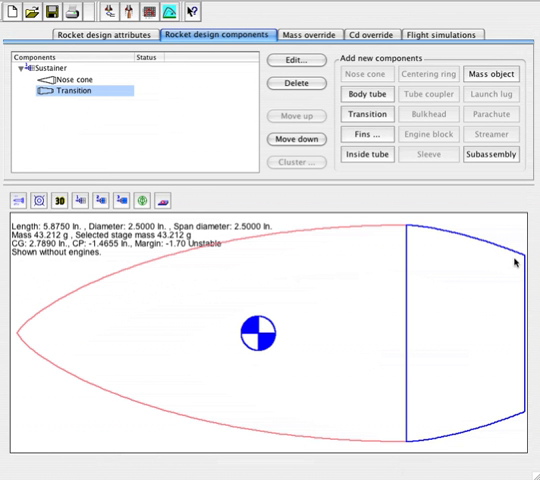
{"action": "mouse_move", "coordinate": [445, 242]}
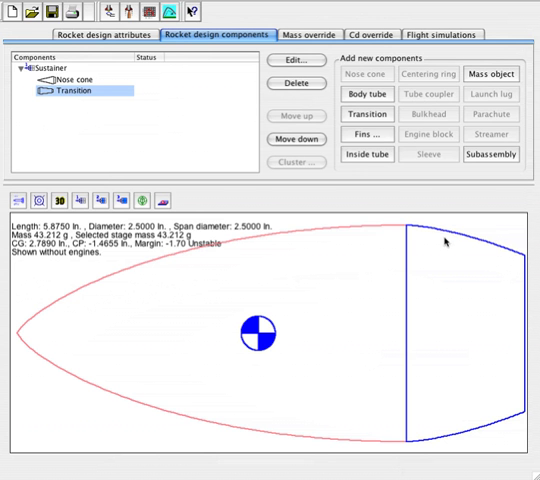
{"action": "mouse_move", "coordinate": [445, 242]}
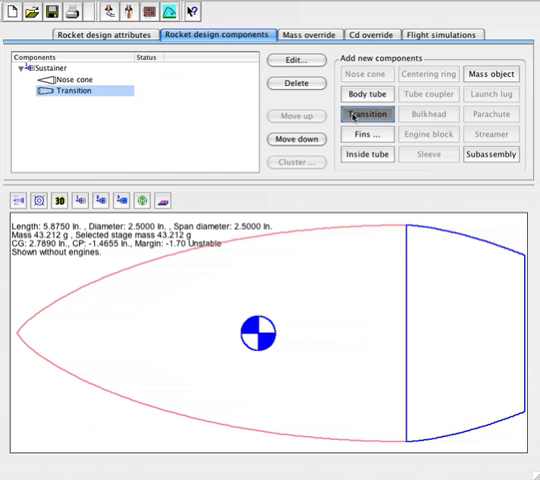
{"action": "left_click", "coordinate": [296, 61]}
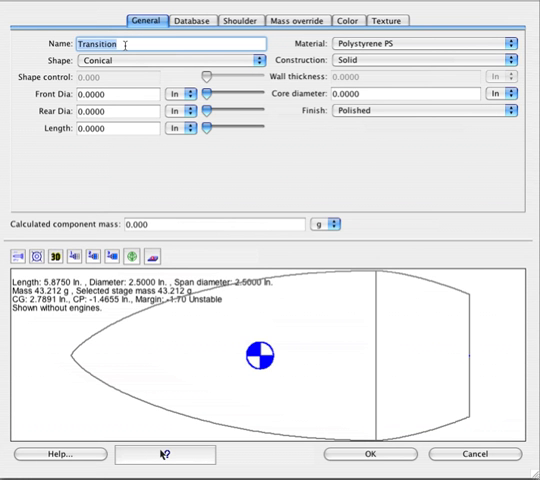
{"action": "type", "text": "cone t"}
{"action": "left_click", "coordinate": [119, 94]}
{"action": "type", "text": "1.8"}
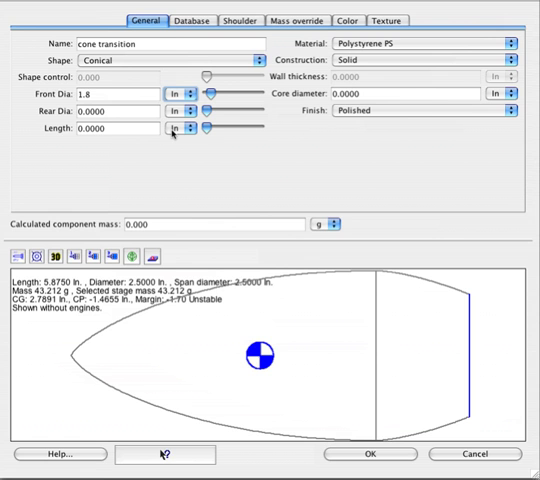
{"action": "mouse_move", "coordinate": [182, 122]}
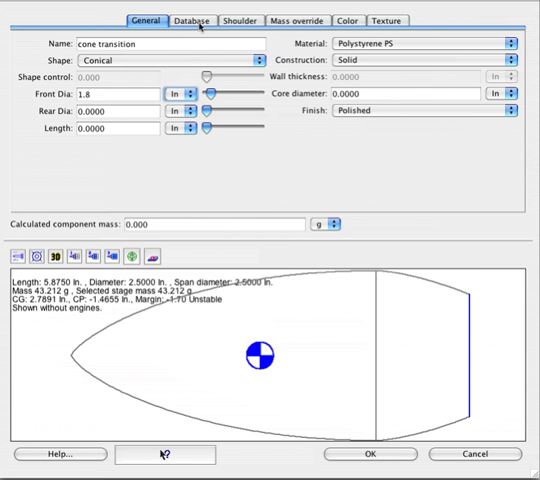
Step: Size the cone transition's rear shoulder from a compatible standard body tube
{"action": "left_click", "coordinate": [191, 20]}
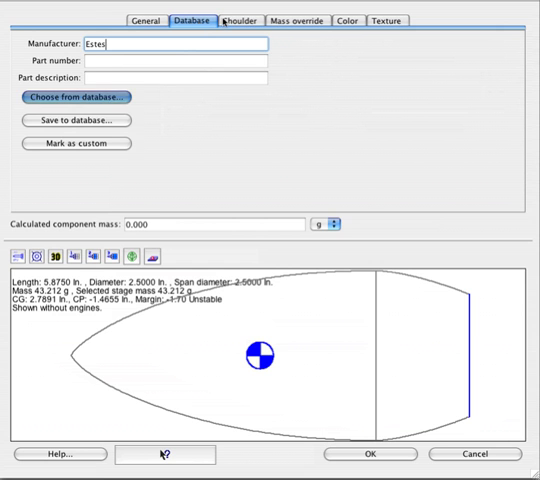
{"action": "left_click", "coordinate": [239, 20]}
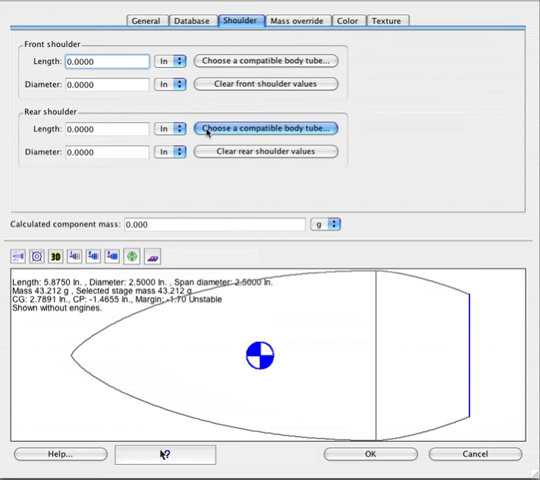
{"action": "left_click", "coordinate": [267, 129]}
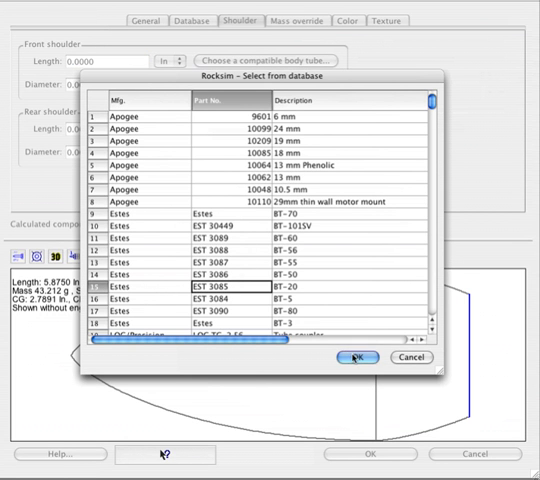
{"action": "left_click", "coordinate": [357, 357]}
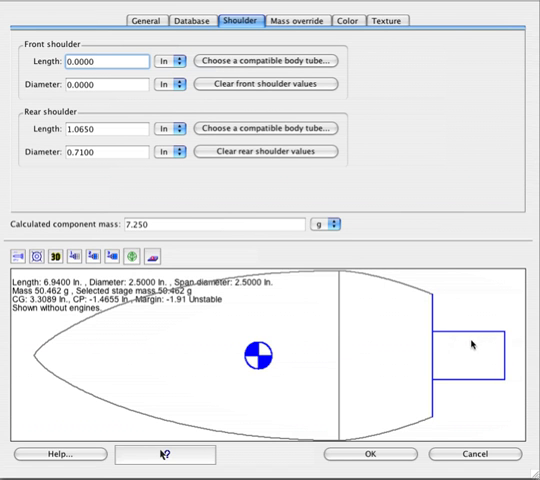
{"action": "left_click", "coordinate": [146, 20]}
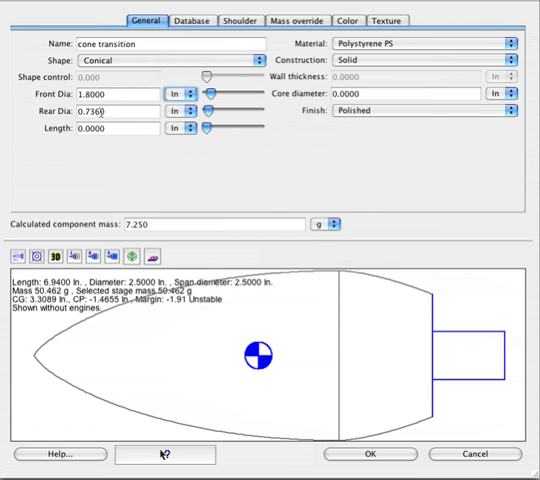
{"action": "mouse_move", "coordinate": [437, 311]}
{"action": "type", "text": "2.6250"}
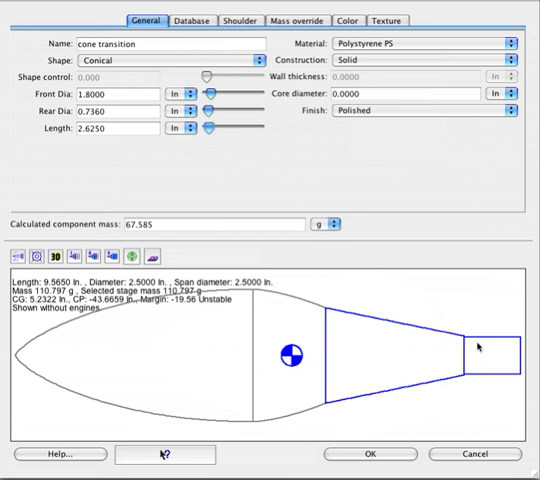
{"action": "mouse_move", "coordinate": [494, 340]}
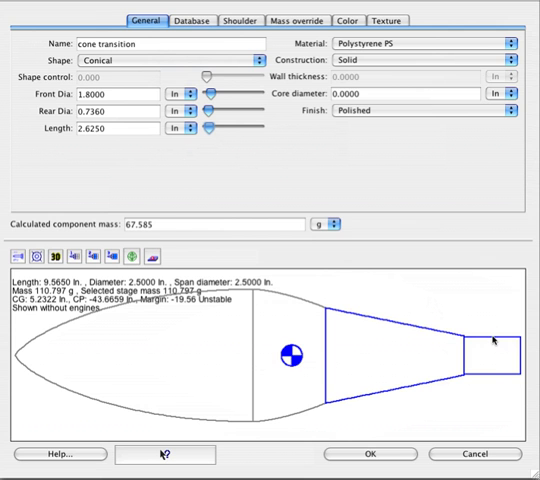
Step: Clear the rear shoulder values and stretch the cone transition to 11.875 inches
{"action": "left_click", "coordinate": [240, 20]}
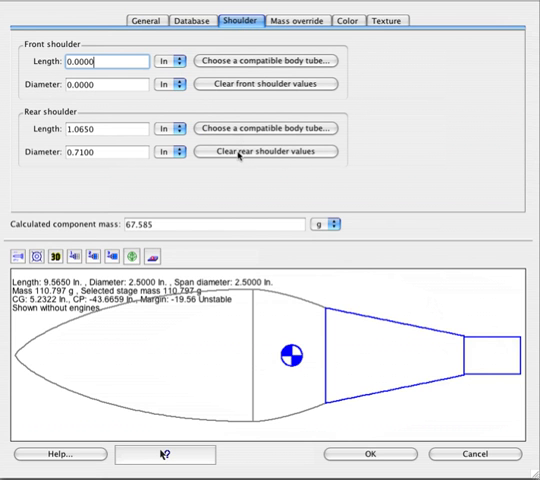
{"action": "left_click", "coordinate": [265, 151]}
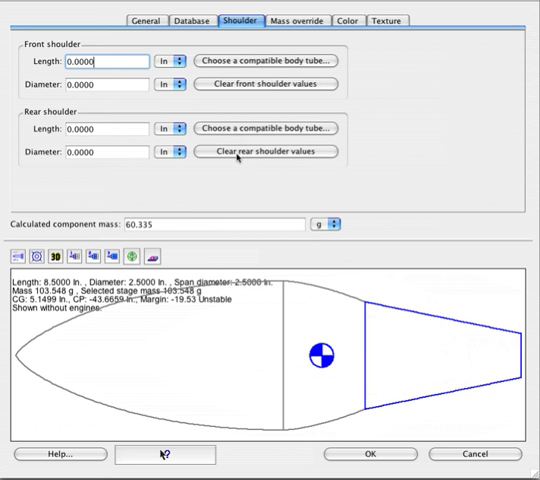
{"action": "left_click", "coordinate": [145, 20]}
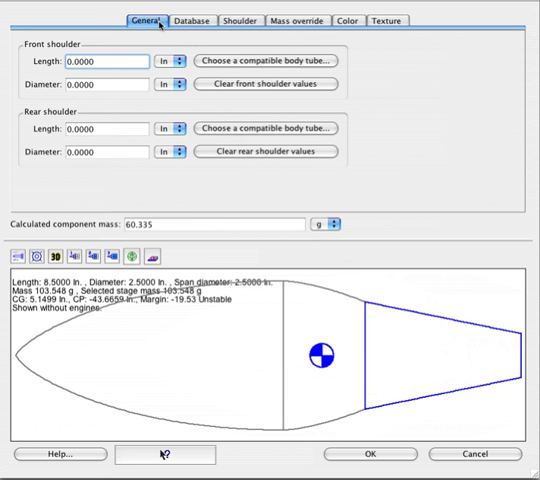
{"action": "left_click", "coordinate": [145, 20]}
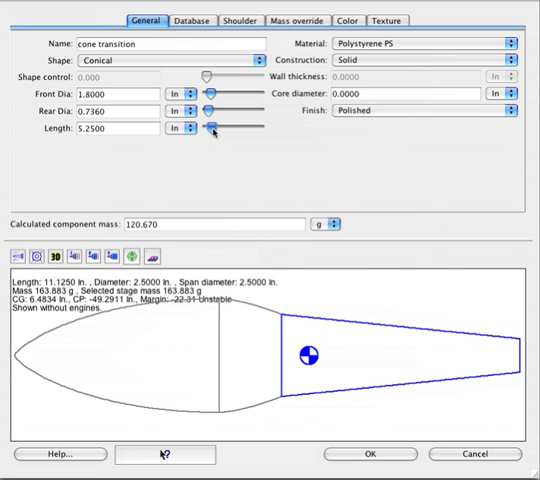
{"action": "left_click_drag", "start_coordinate": [212, 130], "coordinate": [218, 130]}
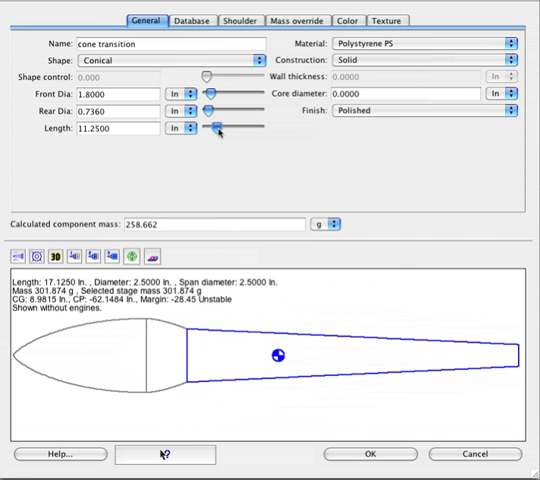
{"action": "left_click_drag", "start_coordinate": [208, 127], "coordinate": [218, 127]}
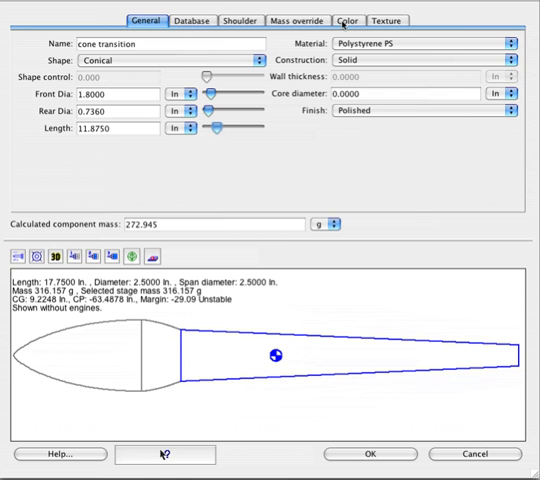
Step: Color the cone transition aqua in 2D and pink in 3D, then confirm
{"action": "left_click", "coordinate": [347, 20]}
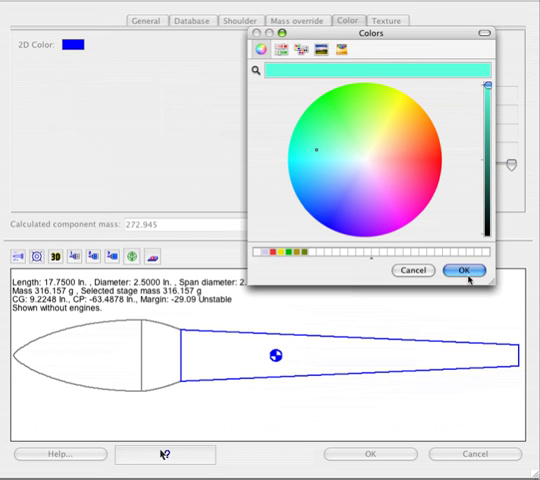
{"action": "left_click", "coordinate": [378, 181]}
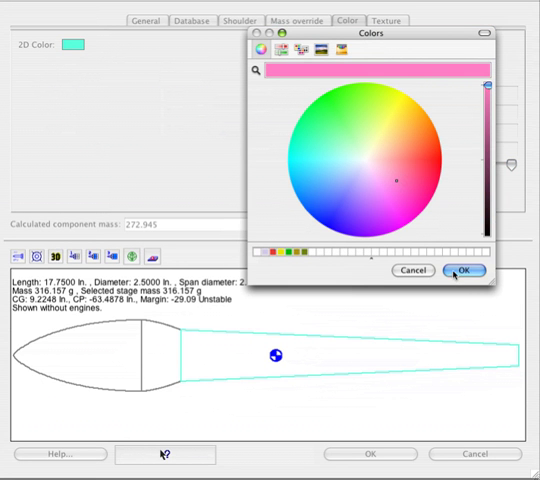
{"action": "left_click", "coordinate": [463, 270]}
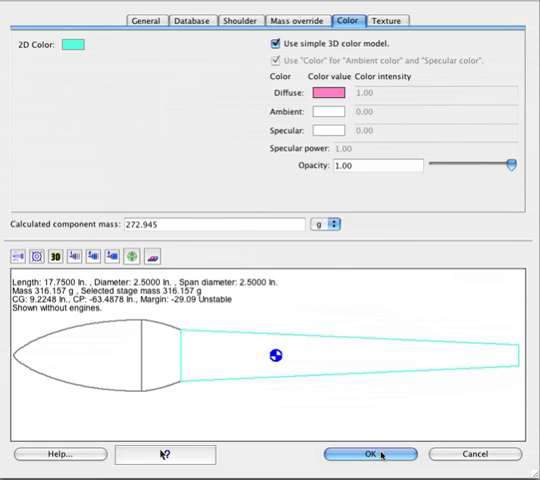
{"action": "left_click", "coordinate": [369, 455]}
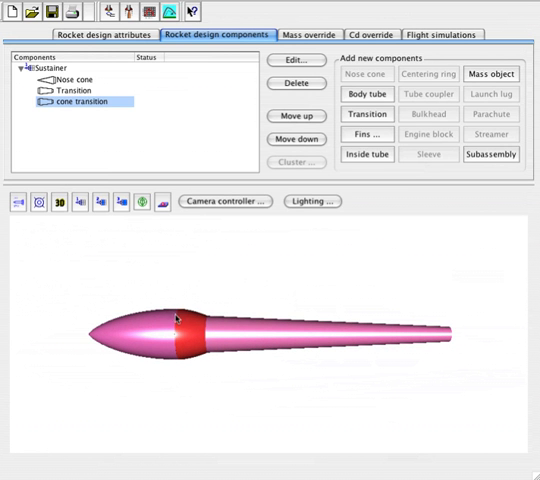
{"action": "mouse_move", "coordinate": [228, 318]}
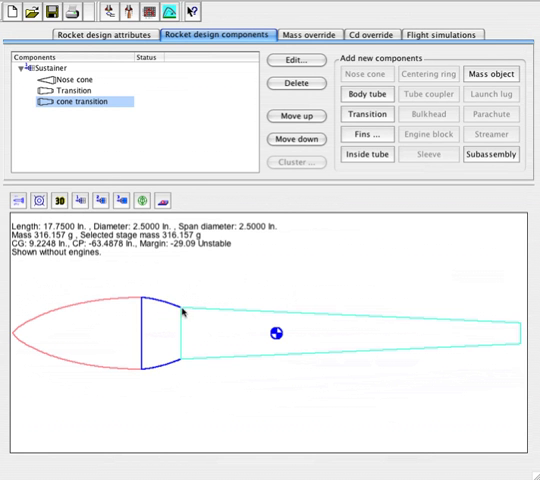
{"action": "mouse_move", "coordinate": [185, 362]}
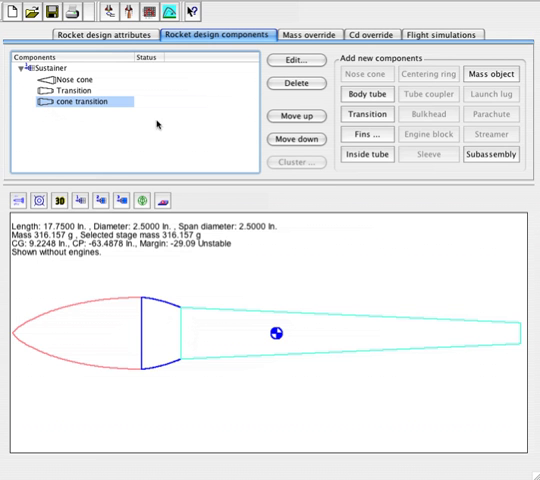
{"action": "mouse_move", "coordinate": [367, 114]}
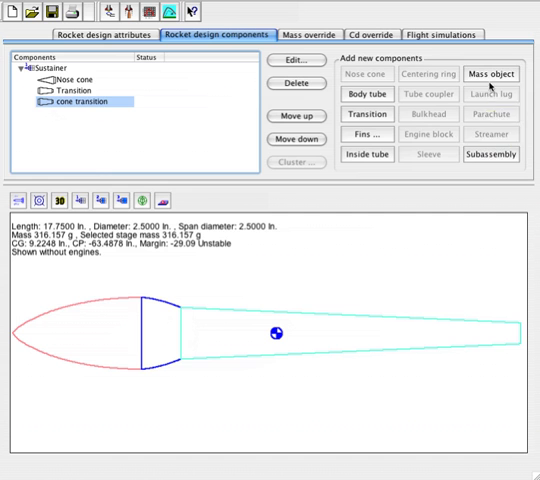
Step: Add a 3 g mass named 'egg capsule' at 0.75 inches
{"action": "left_click", "coordinate": [489, 74]}
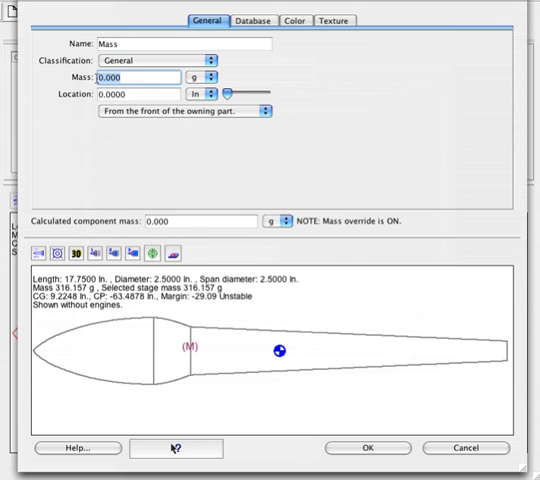
{"action": "type", "text": "3"}
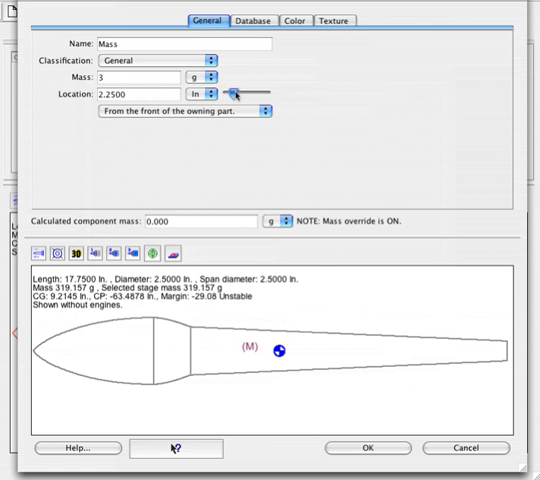
{"action": "left_click_drag", "start_coordinate": [235, 93], "coordinate": [228, 93]}
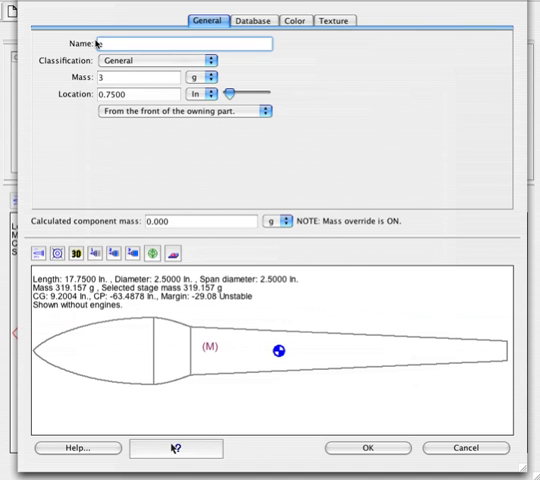
{"action": "type", "text": "egg c"}
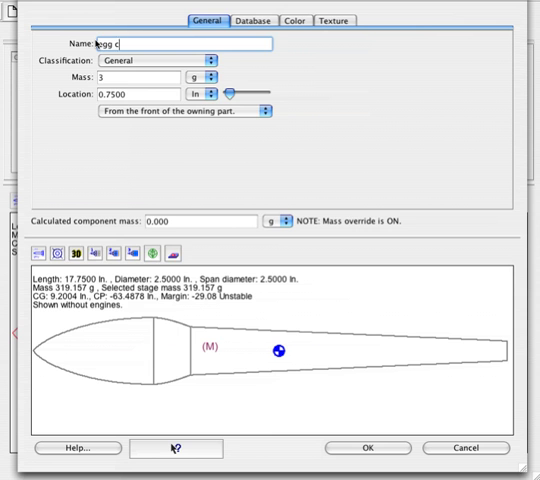
{"action": "type", "text": "apsul"}
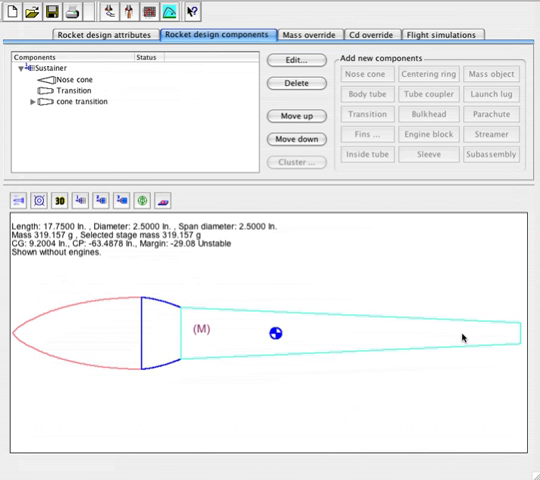
{"action": "mouse_move", "coordinate": [510, 332]}
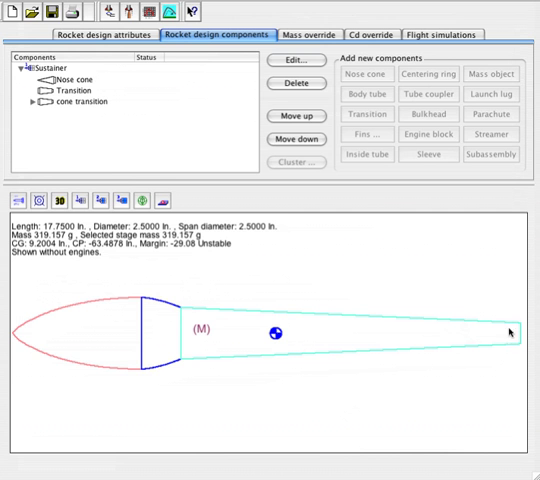
{"action": "mouse_move", "coordinate": [120, 109]}
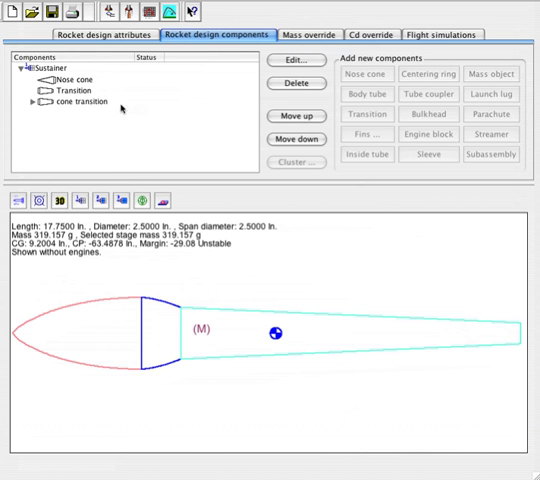
Step: Select the cone transition as the parent for a new body tube
{"action": "left_click", "coordinate": [80, 101]}
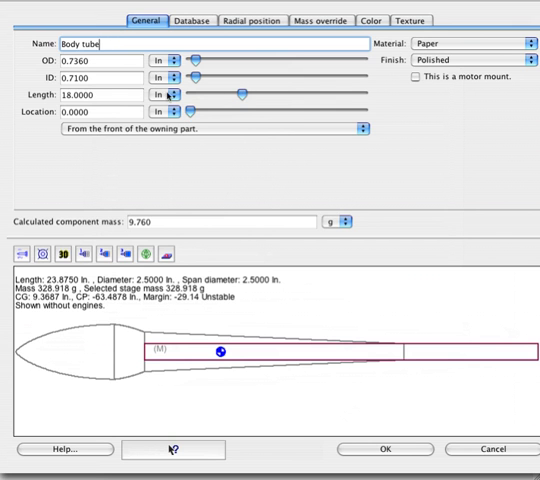
Step: Set the paper tube length to 4 inches and its location to 9.25 inches
{"action": "type", "text": "4"}
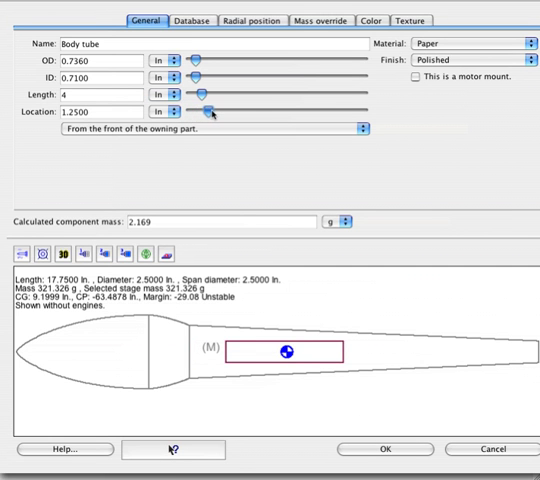
{"action": "left_click_drag", "start_coordinate": [210, 110], "coordinate": [235, 110]}
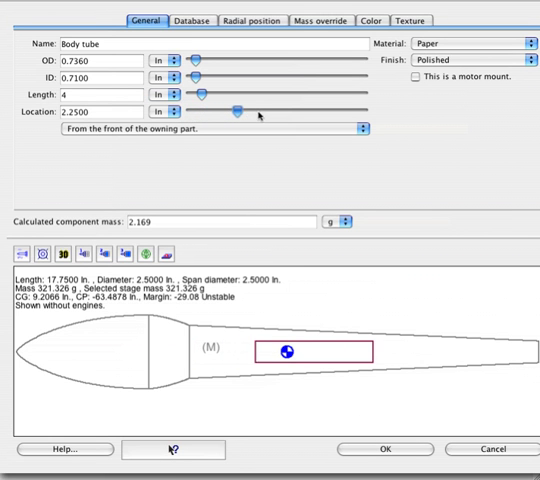
{"action": "left_click_drag", "start_coordinate": [235, 111], "coordinate": [283, 111]}
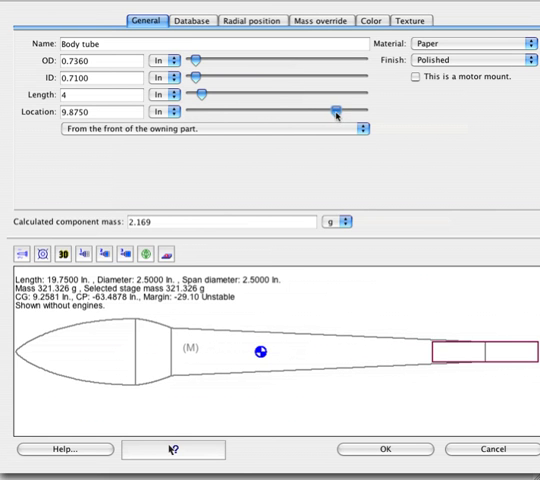
{"action": "left_click_drag", "start_coordinate": [333, 110], "coordinate": [323, 110]}
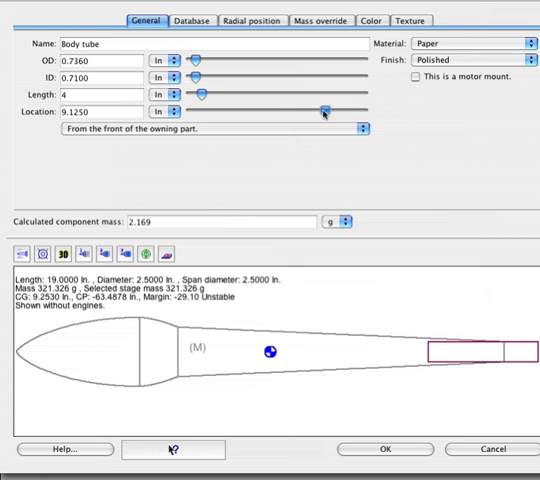
{"action": "left_click_drag", "start_coordinate": [323, 109], "coordinate": [330, 109]}
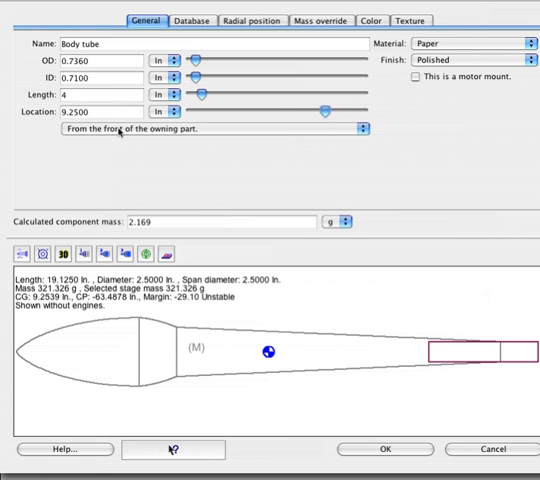
Step: Lengthen the rear inner tube to 5.25 in and name it 'Engine Mount Tube'
{"action": "left_click", "coordinate": [210, 128]}
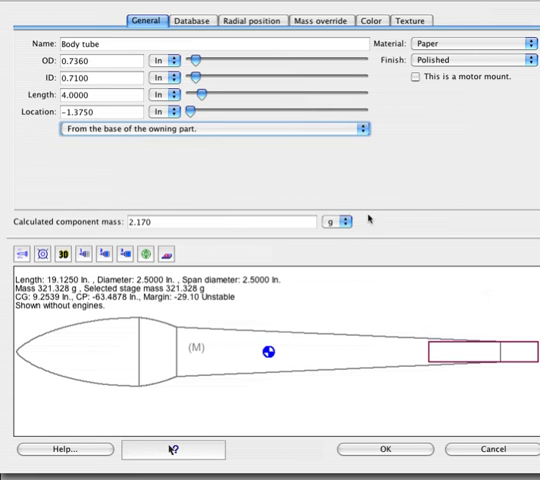
{"action": "mouse_move", "coordinate": [393, 348]}
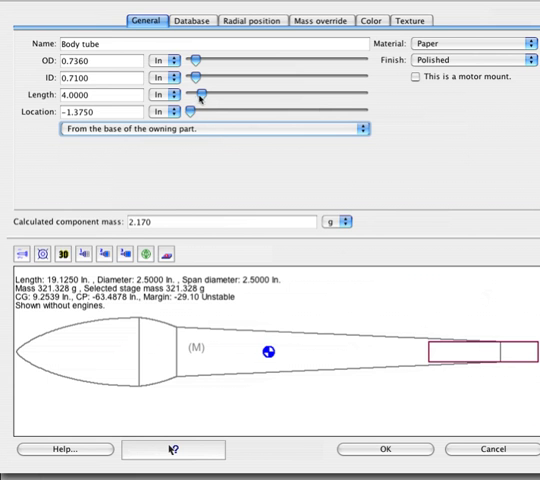
{"action": "left_click_drag", "start_coordinate": [198, 96], "coordinate": [210, 96]}
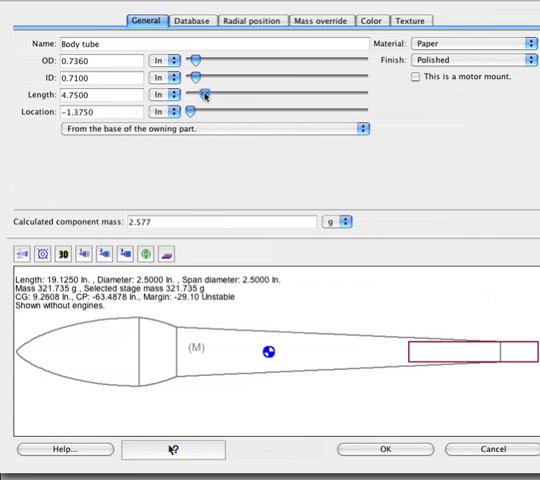
{"action": "left_click_drag", "start_coordinate": [207, 95], "coordinate": [215, 95]}
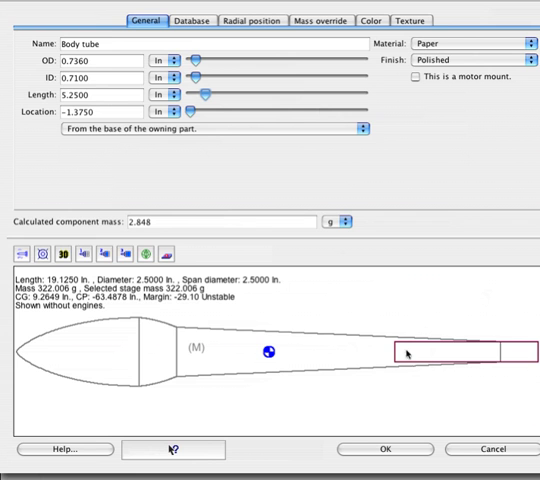
{"action": "mouse_move", "coordinate": [404, 377]}
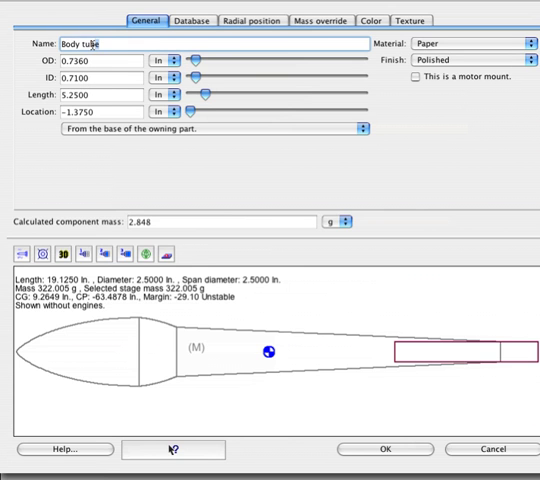
{"action": "type", "text": "Eng"}
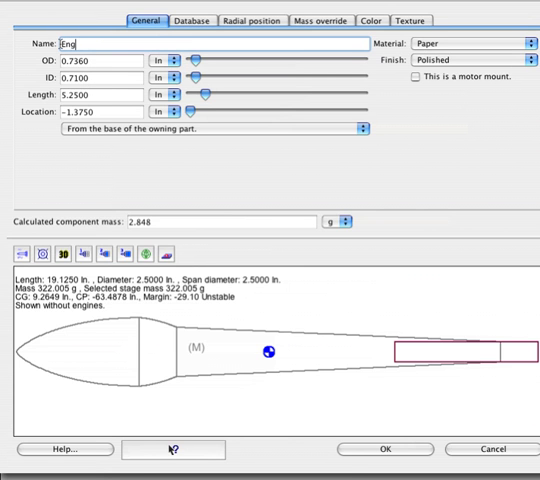
{"action": "type", "text": "ine"}
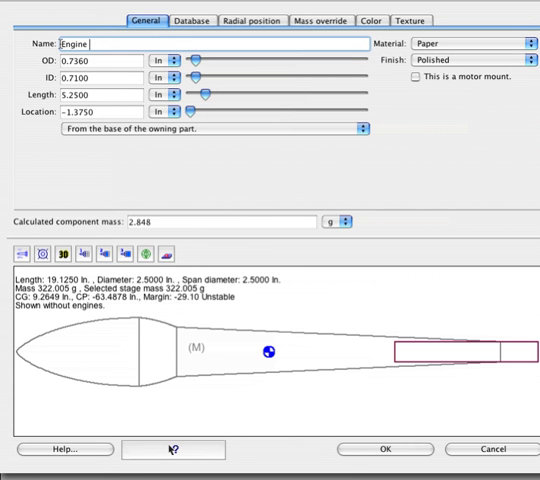
{"action": "type", "text": "Mount Tub"}
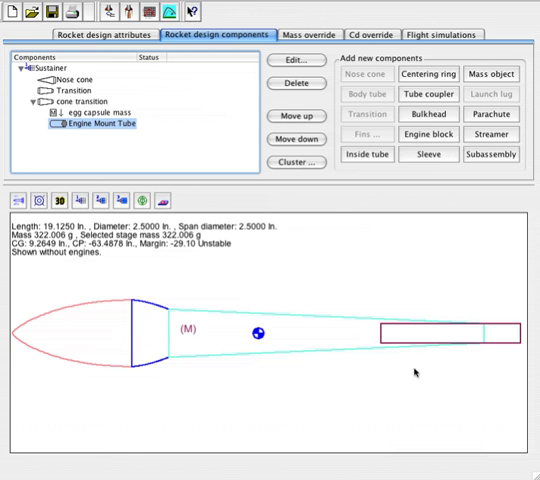
{"action": "mouse_move", "coordinate": [482, 331]}
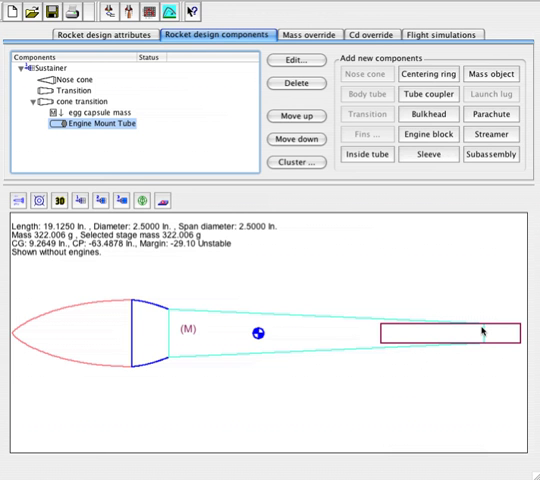
{"action": "mouse_move", "coordinate": [479, 328]}
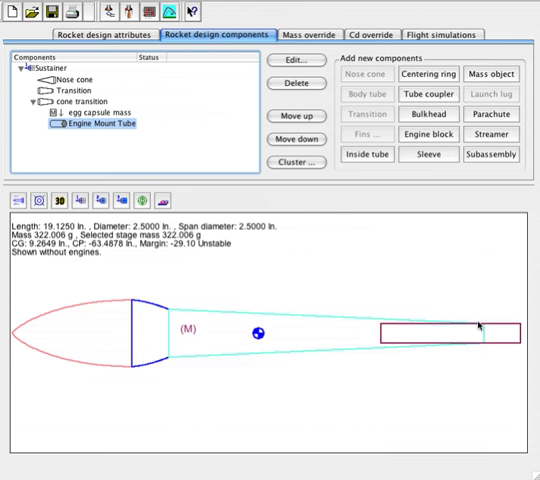
{"action": "mouse_move", "coordinate": [304, 323]}
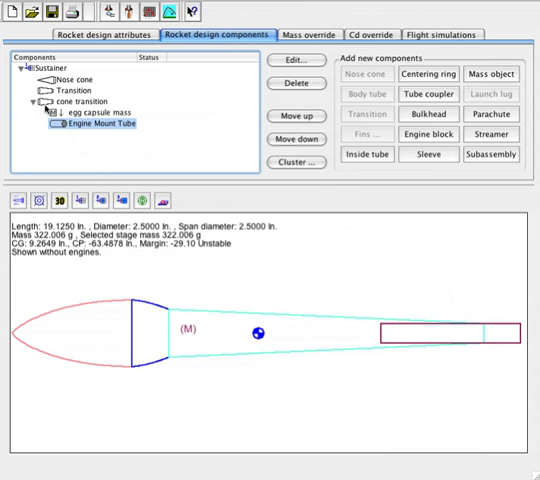
Step: Select the cone transition as the parent component for the trapezoidal fin set
{"action": "left_click", "coordinate": [92, 104]}
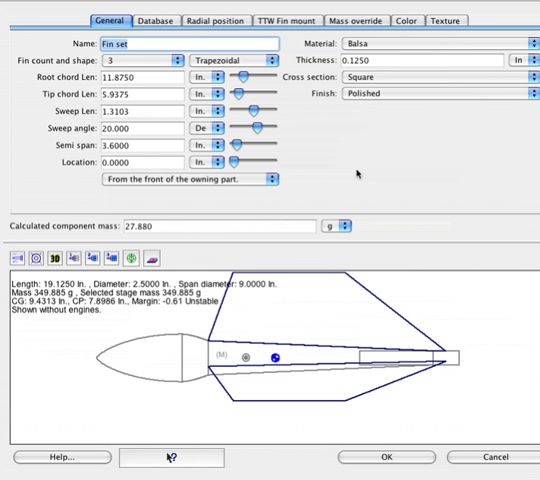
{"action": "mouse_move", "coordinate": [324, 310]}
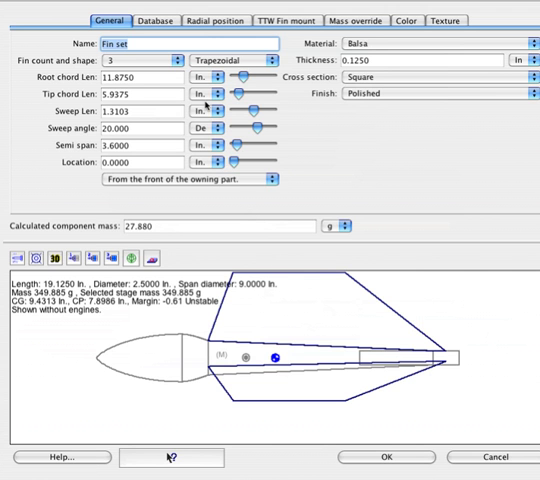
Step: Give the fins a 2 in root chord and 2.5 in semi-span, moved back to 7.75 in
{"action": "left_click", "coordinate": [140, 76]}
{"action": "type", "text": "4"}
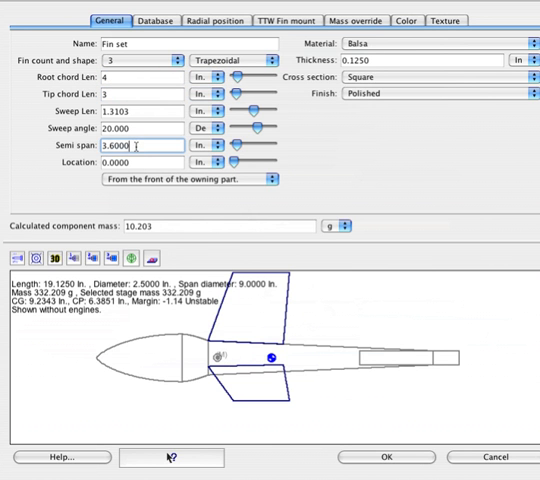
{"action": "type", "text": "2."}
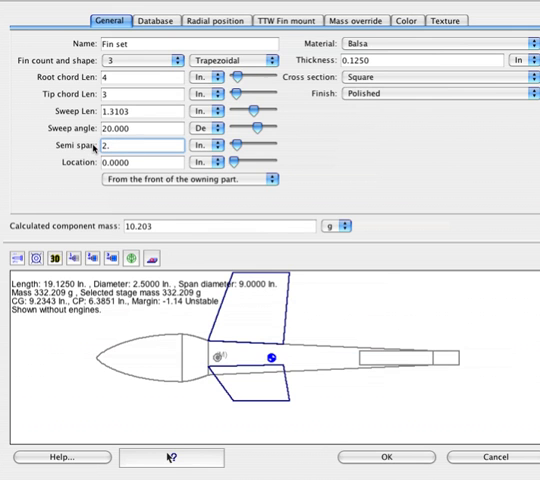
{"action": "type", "text": "2.5"}
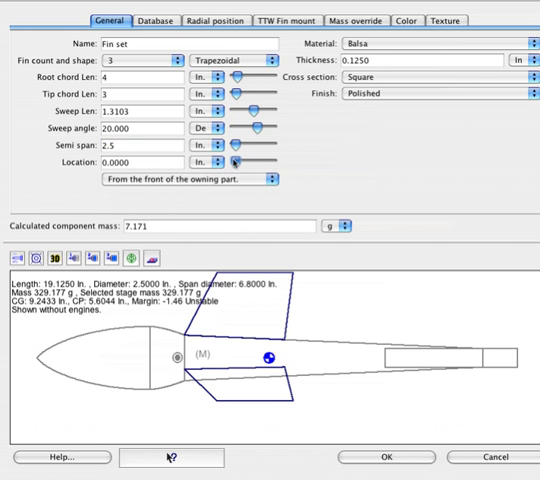
{"action": "left_click_drag", "start_coordinate": [235, 159], "coordinate": [258, 159]}
{"action": "type", "text": "2"}
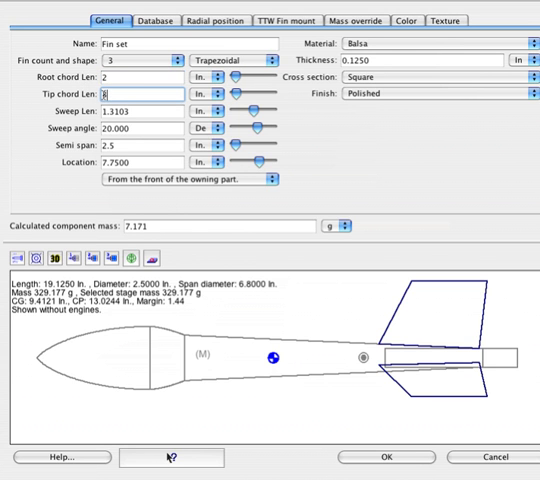
Step: Set fin tip chord 1.5 in and span 2 in, place fins at 11 in, and confirm
{"action": "type", "text": "1.5"}
{"action": "left_click", "coordinate": [143, 145]}
{"action": "type", "text": "2"}
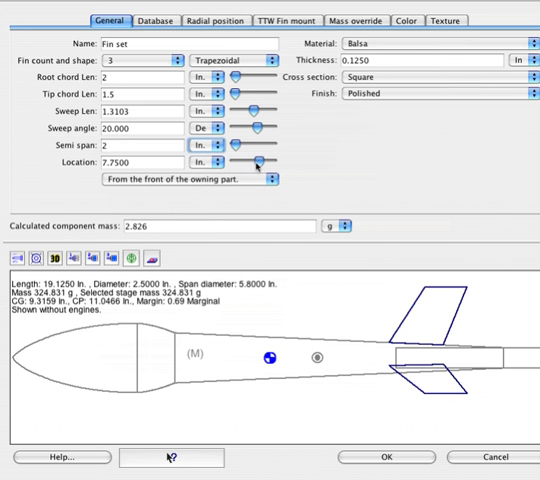
{"action": "left_click_drag", "start_coordinate": [255, 162], "coordinate": [263, 162]}
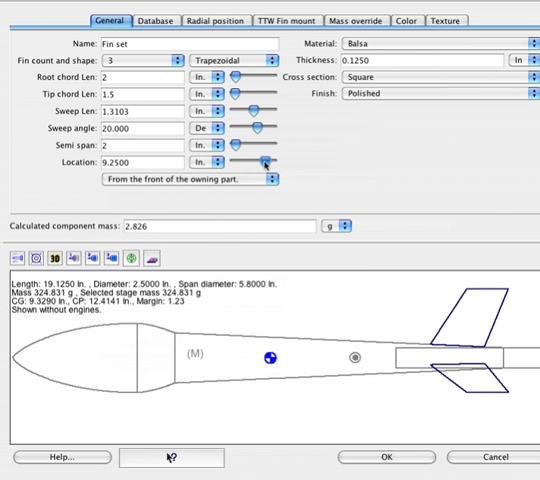
{"action": "left_click_drag", "start_coordinate": [262, 160], "coordinate": [268, 160]}
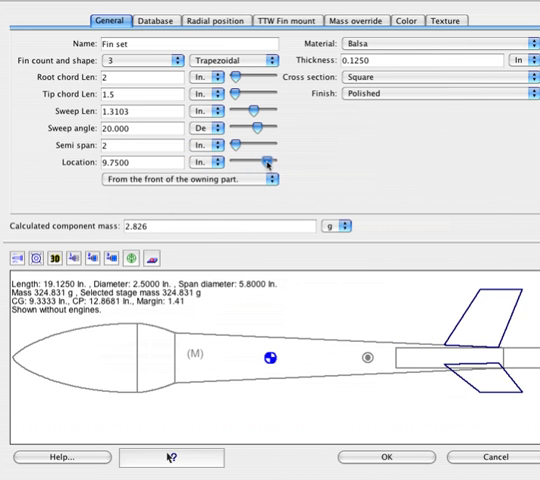
{"action": "left_click_drag", "start_coordinate": [265, 161], "coordinate": [272, 161]}
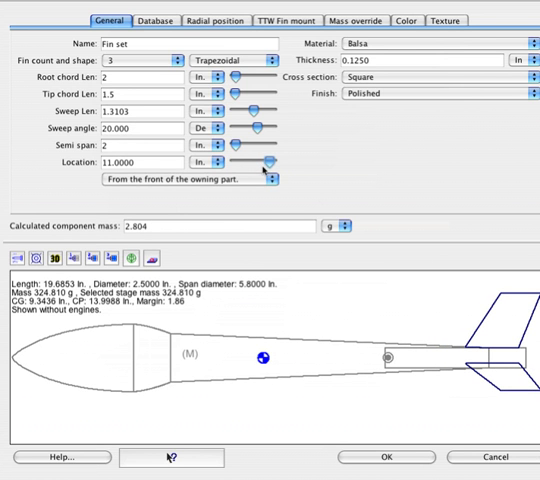
{"action": "mouse_move", "coordinate": [455, 351]}
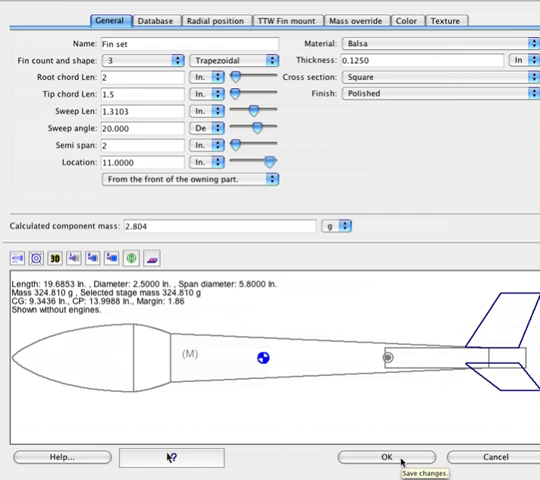
{"action": "left_click", "coordinate": [384, 457]}
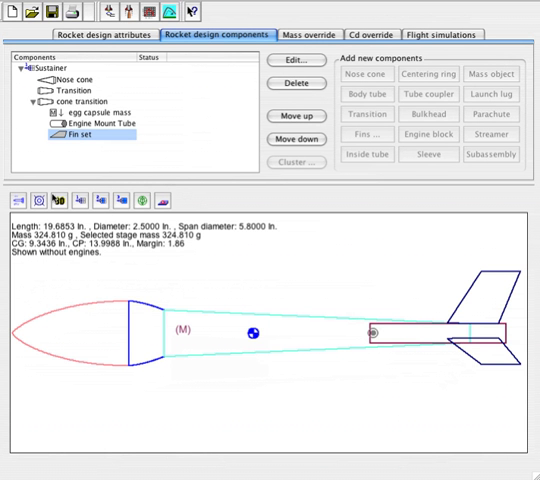
{"action": "left_click", "coordinate": [39, 201]}
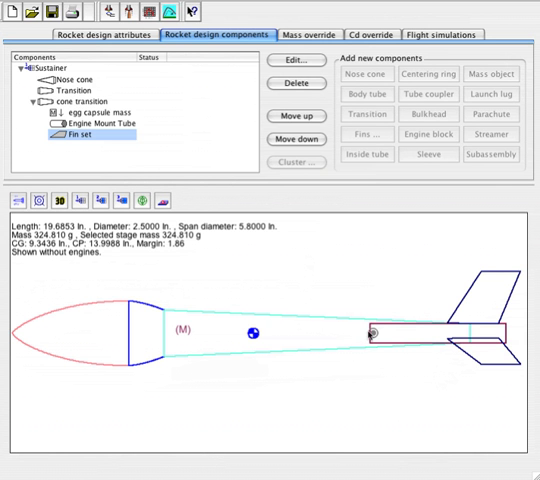
{"action": "mouse_move", "coordinate": [370, 340]}
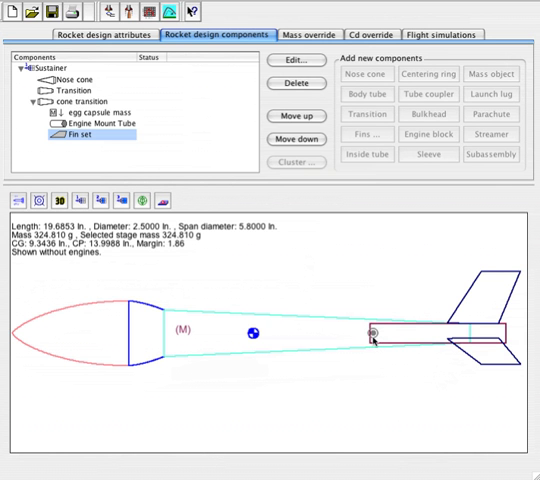
{"action": "mouse_move", "coordinate": [375, 341]}
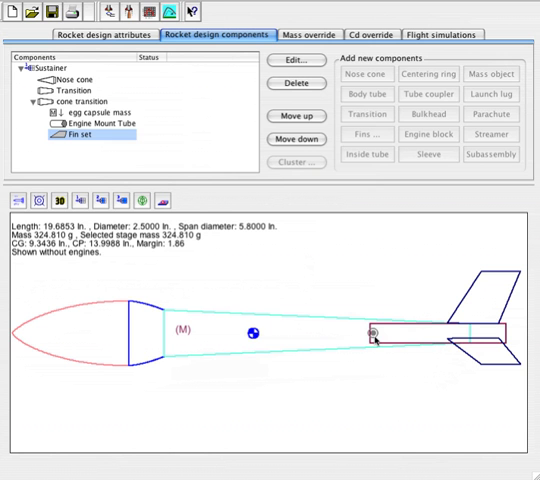
{"action": "mouse_move", "coordinate": [179, 255]}
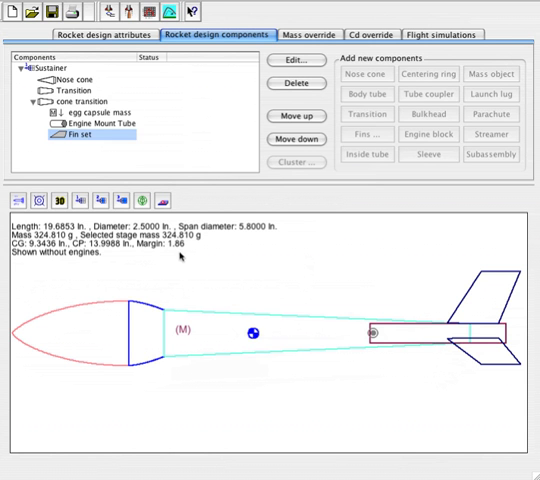